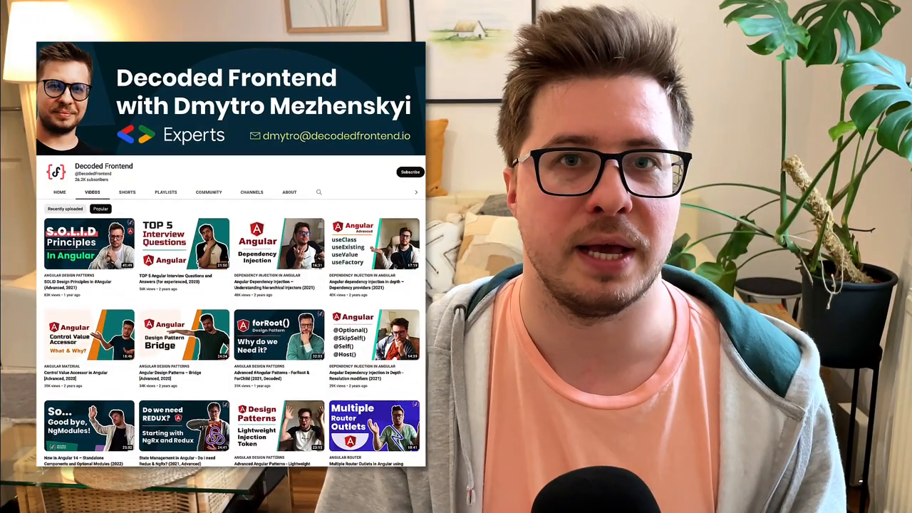
scroll("down", 3)
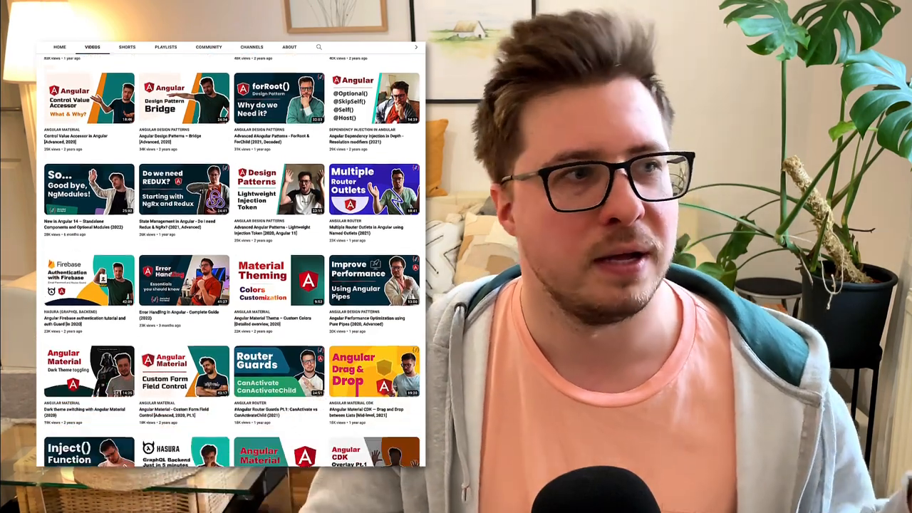
scroll("down", 3)
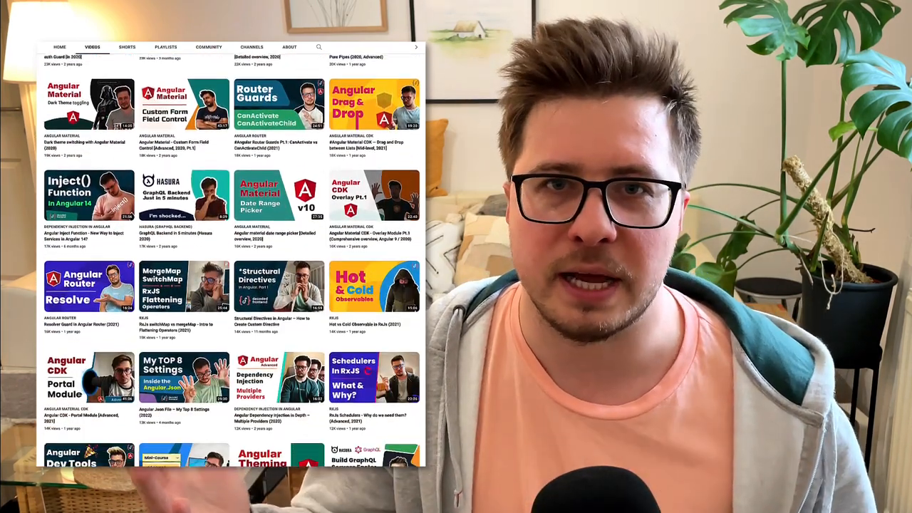